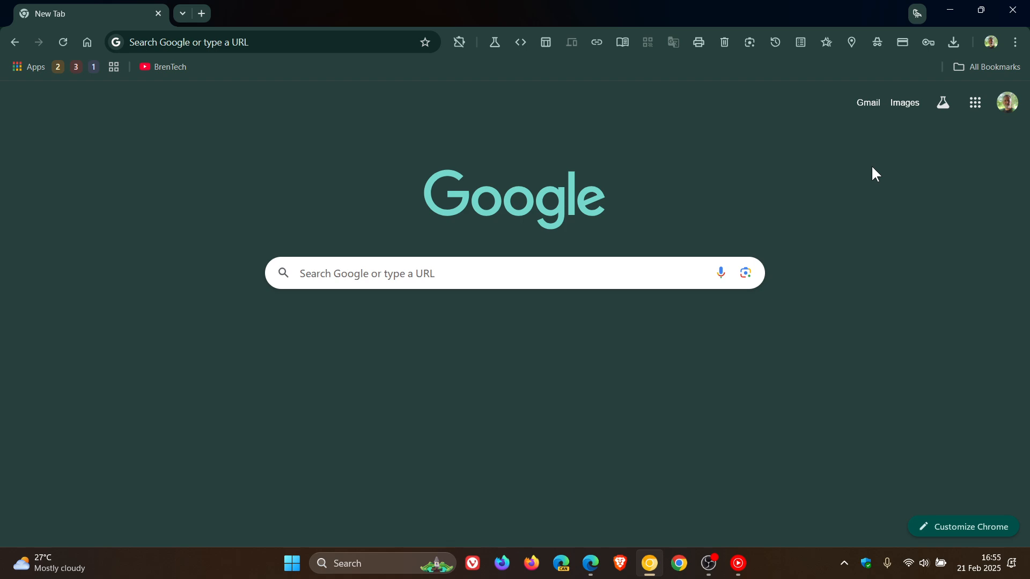
pyautogui.moveTo(28, 67)
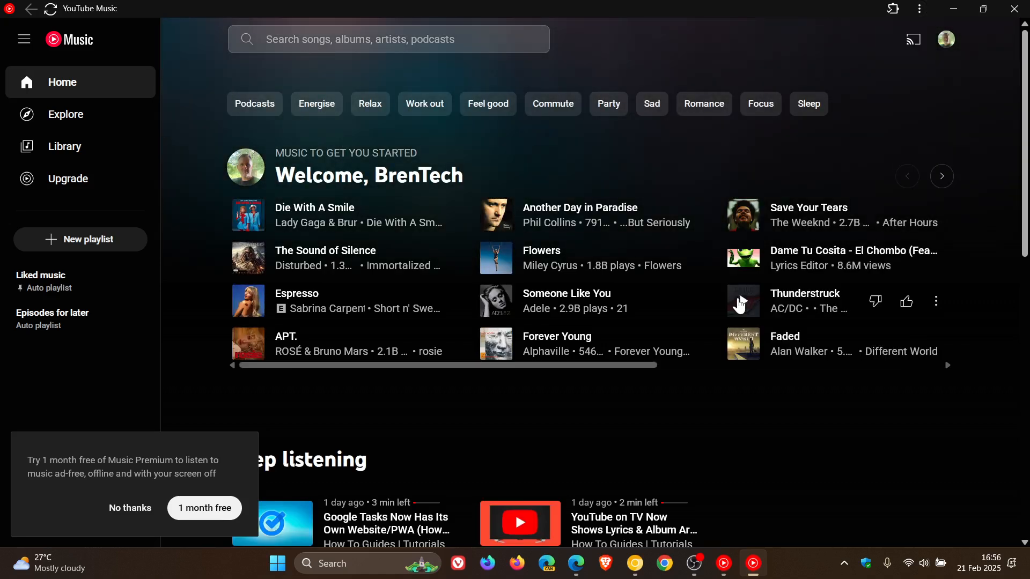
# Step: Decline the Music Premium free-trial offer and minimize YouTube Music to show the desktop
pyautogui.click(130, 508)
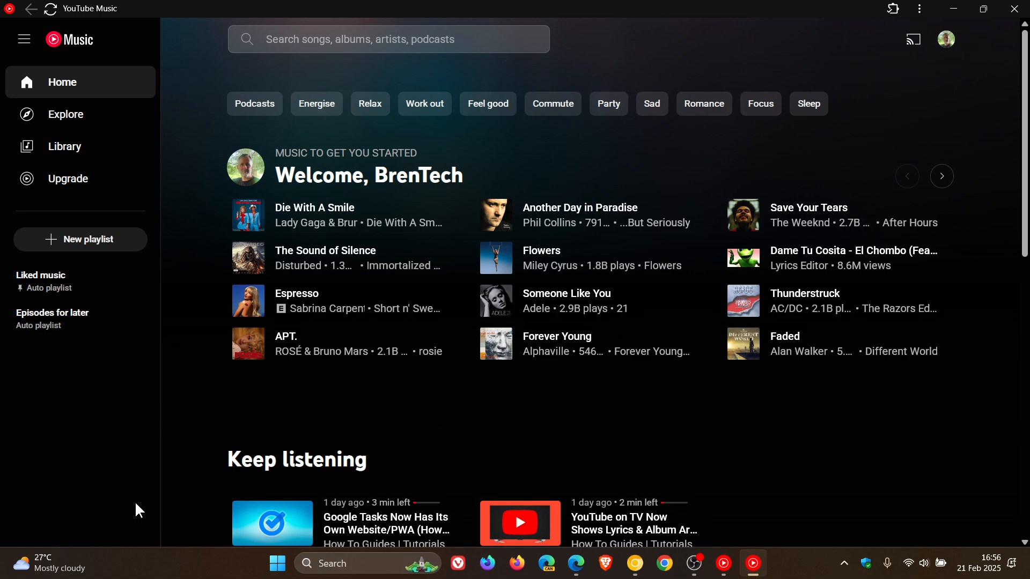
pyautogui.moveTo(745, 428)
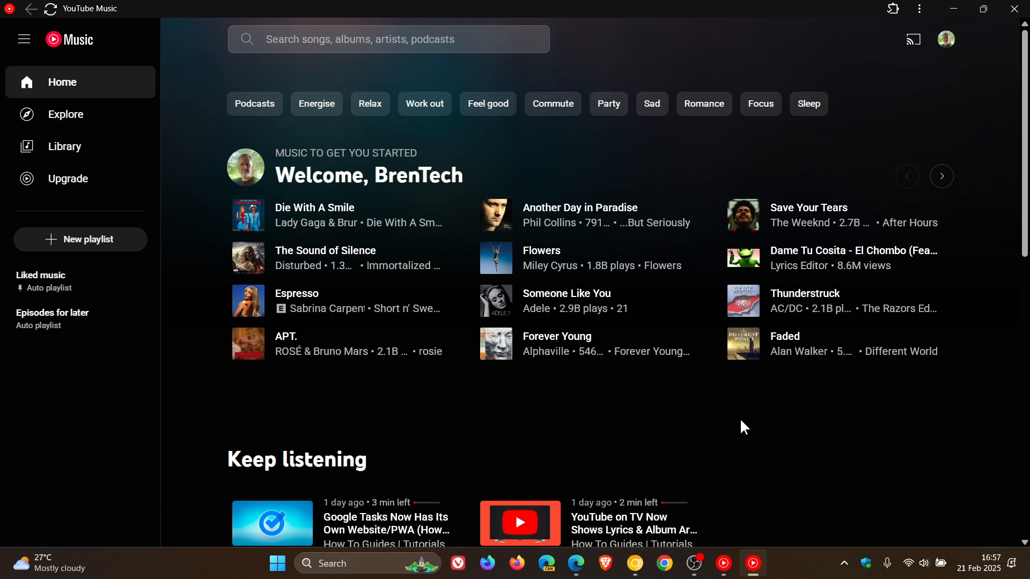
pyautogui.moveTo(947, 18)
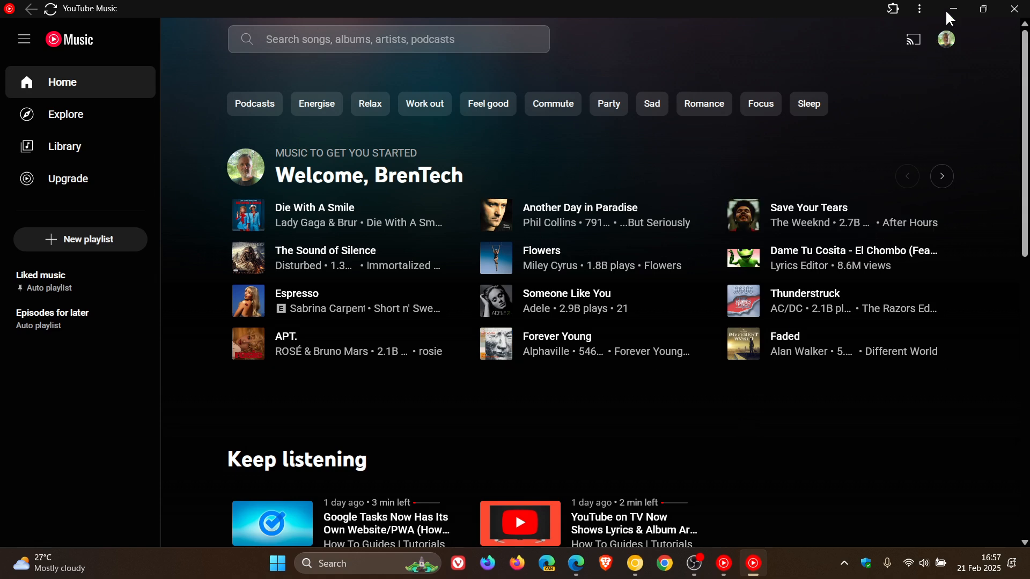
pyautogui.click(952, 9)
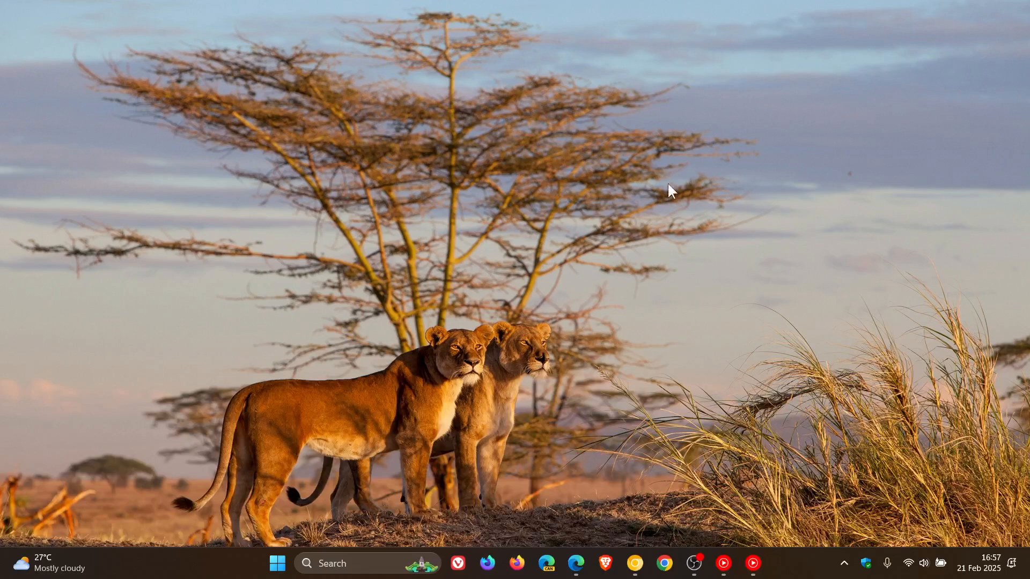
pyautogui.click(276, 563)
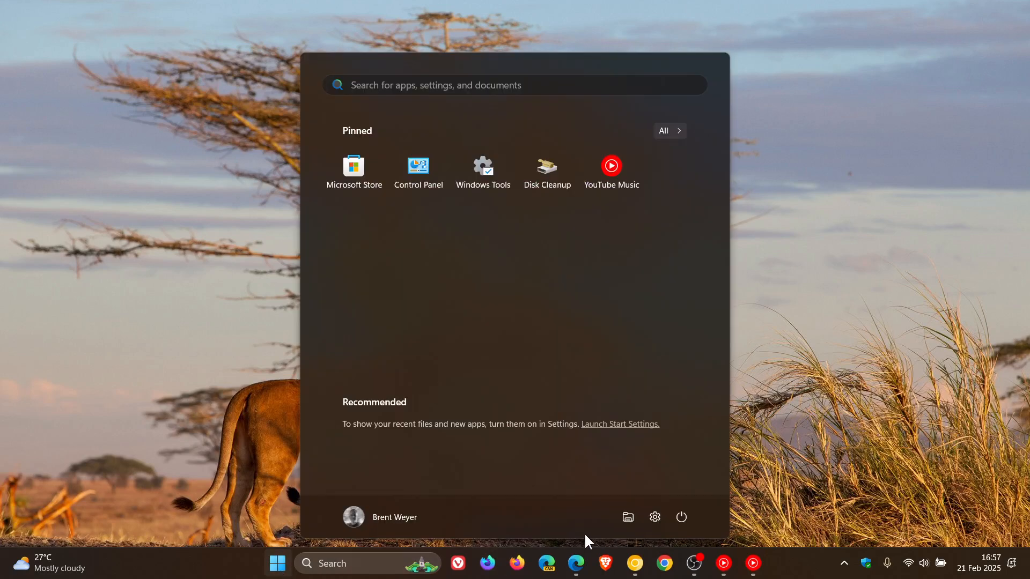
pyautogui.click(628, 517)
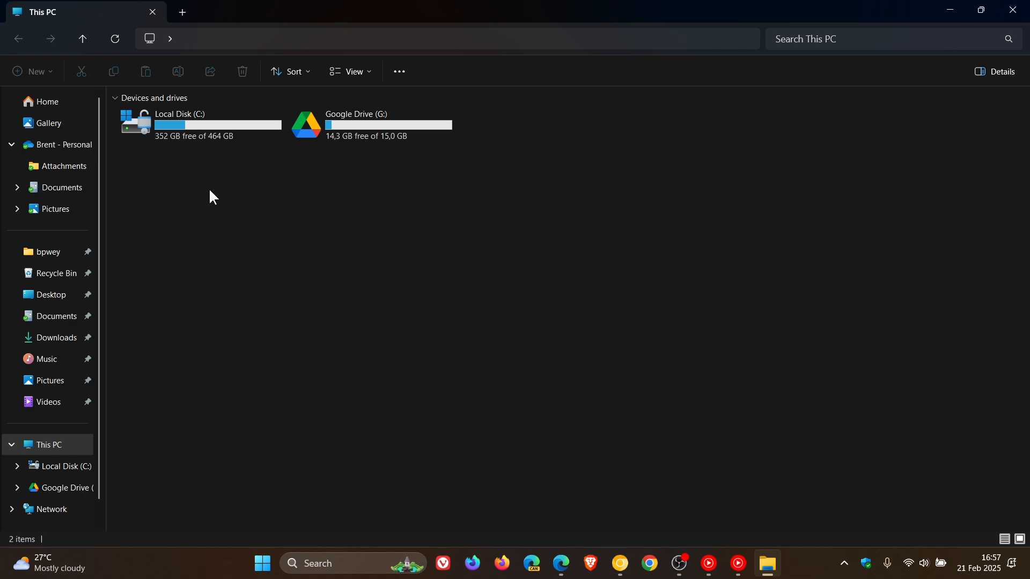
pyautogui.moveTo(225, 162)
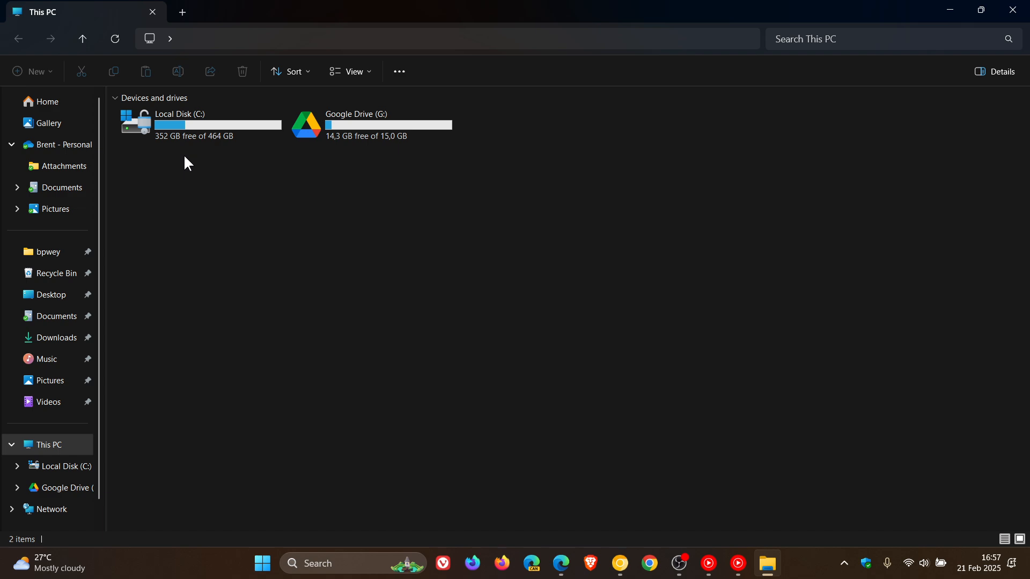
pyautogui.moveTo(466, 284)
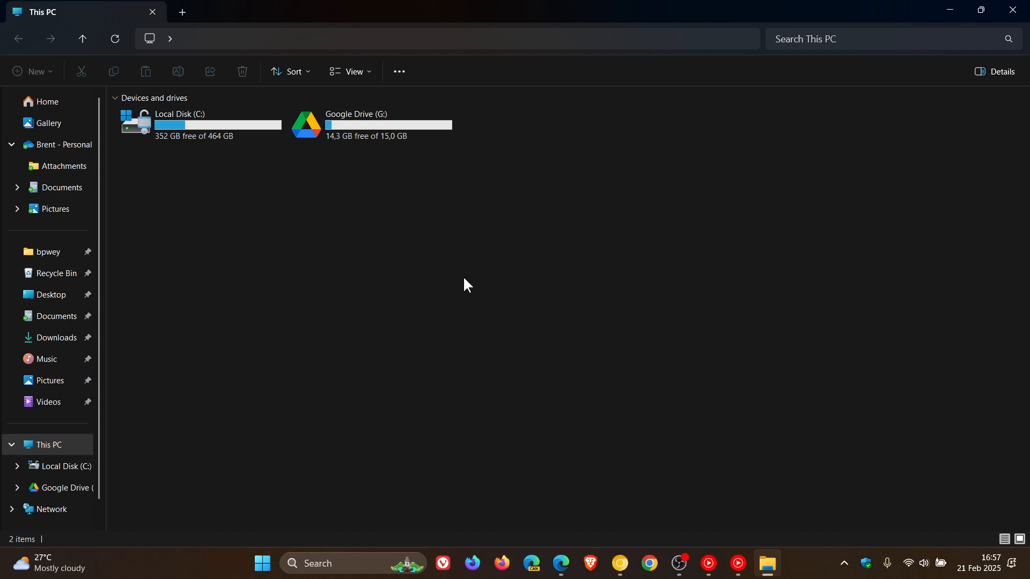
pyautogui.moveTo(822, 336)
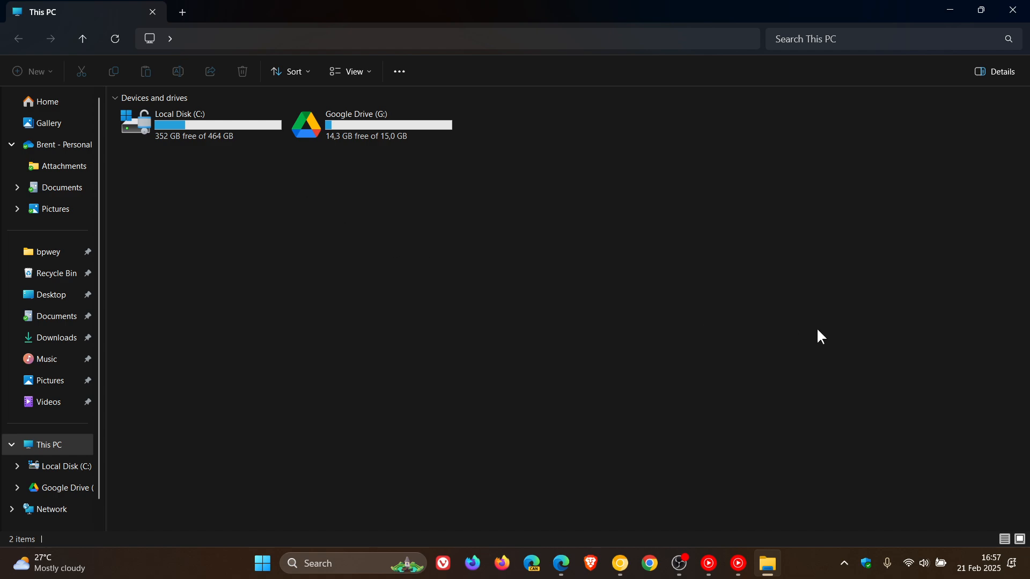
pyautogui.moveTo(1013, 9)
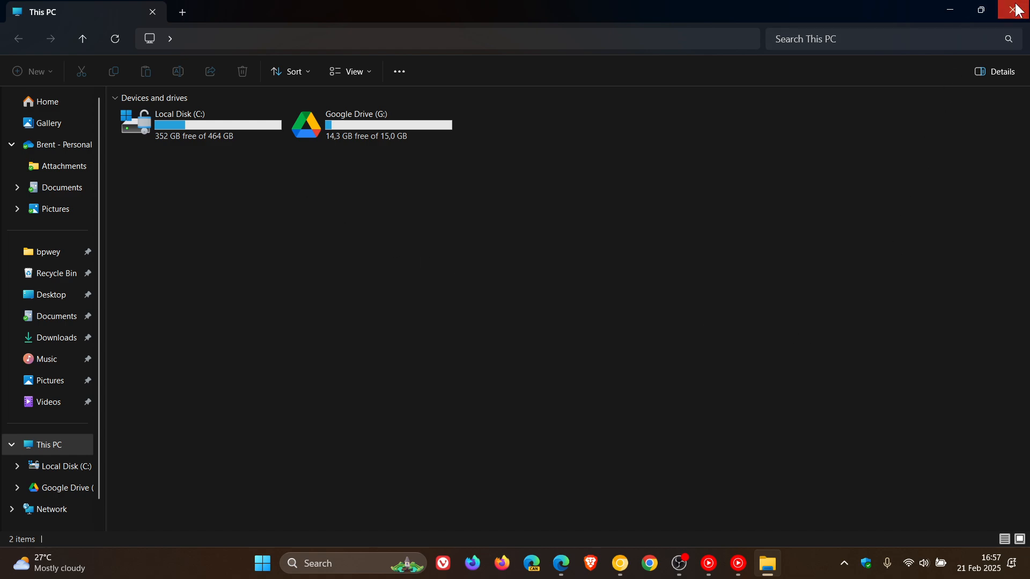
pyautogui.click(1017, 11)
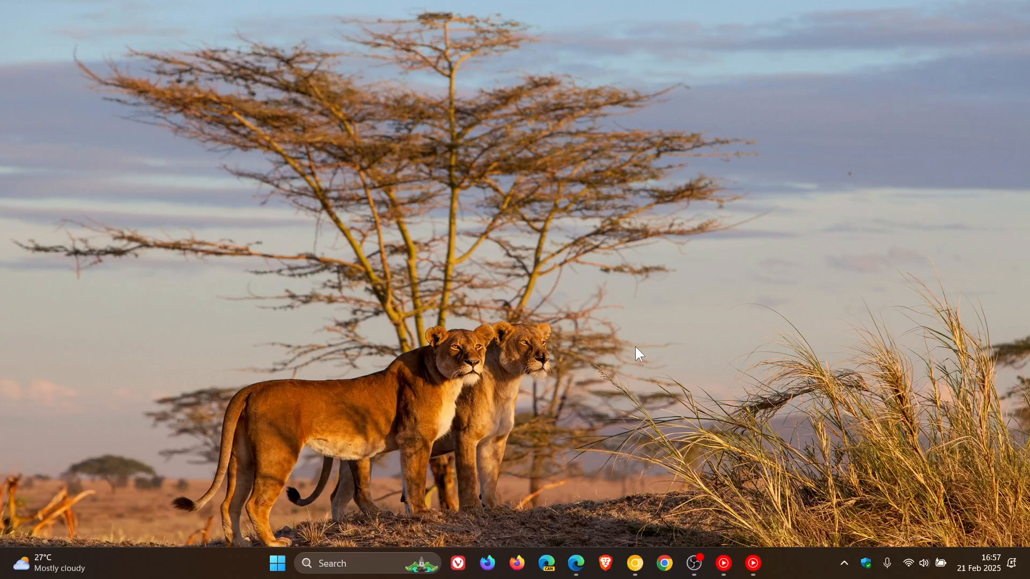
# Step: Restore the YouTube Music window from the taskbar to show its home page
pyautogui.click(751, 563)
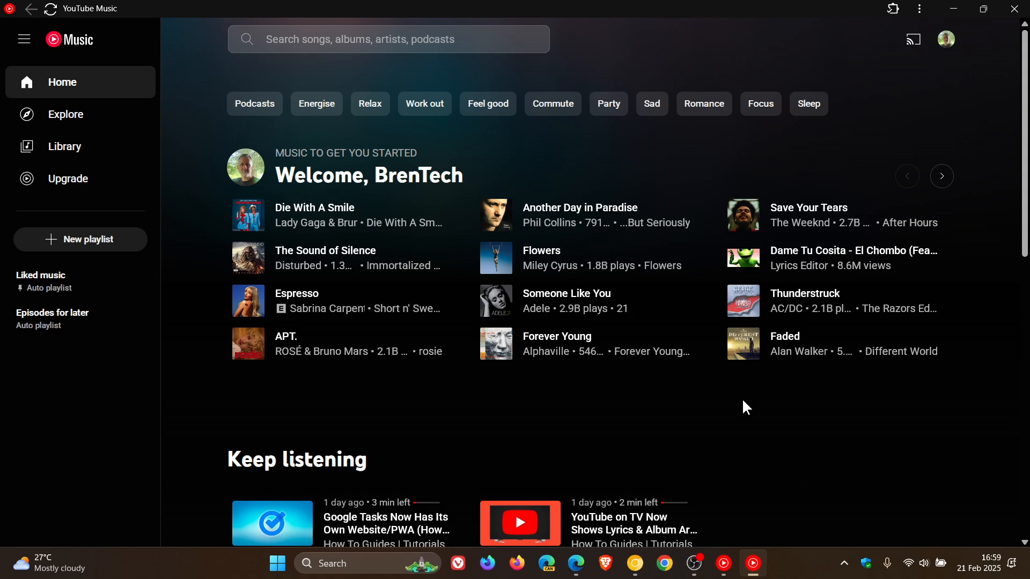
pyautogui.rightClick(753, 563)
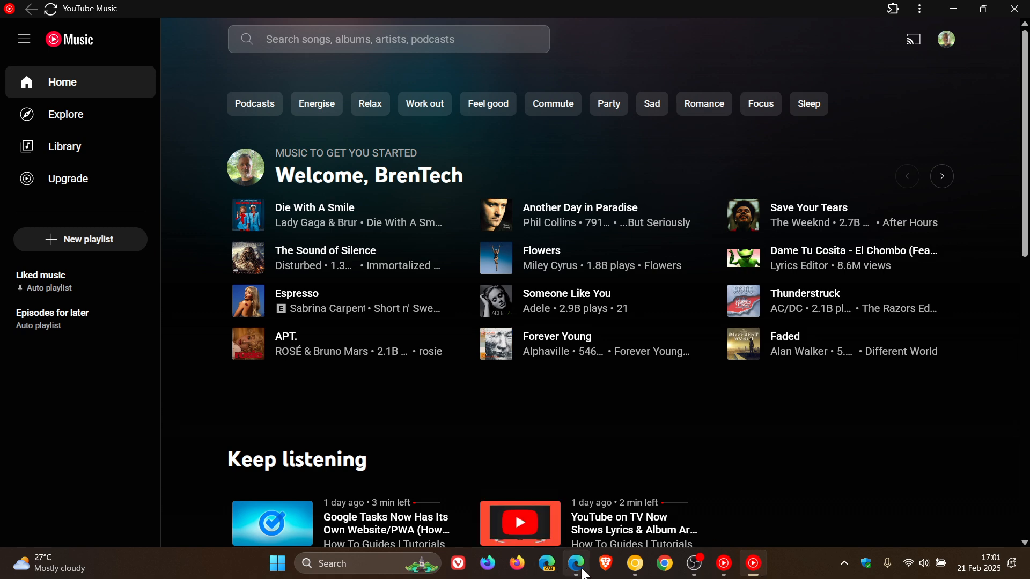
# Step: Launch Edge from the taskbar to reach the Microsoft 365 Copilot home page
pyautogui.click(575, 563)
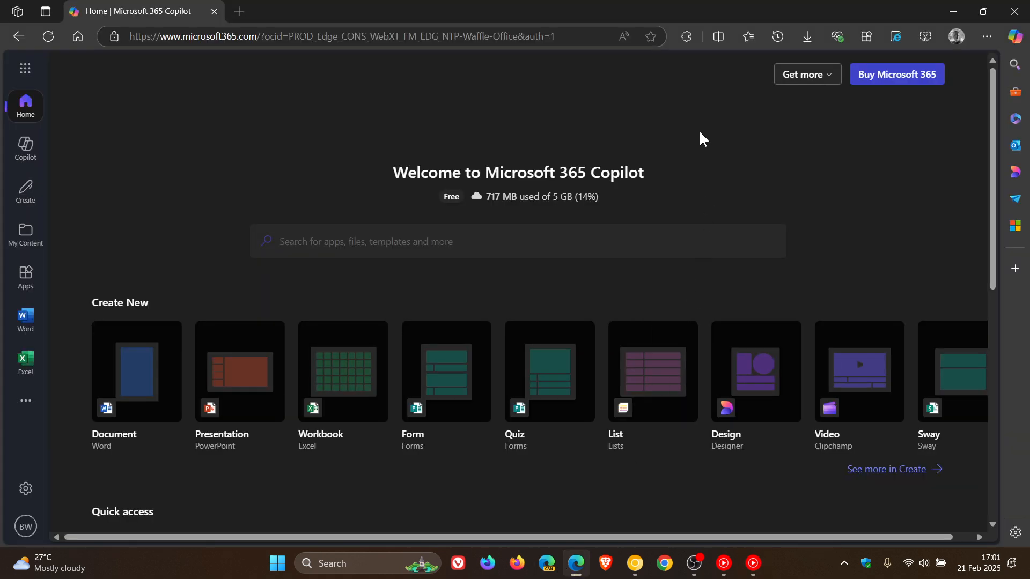
pyautogui.moveTo(727, 162)
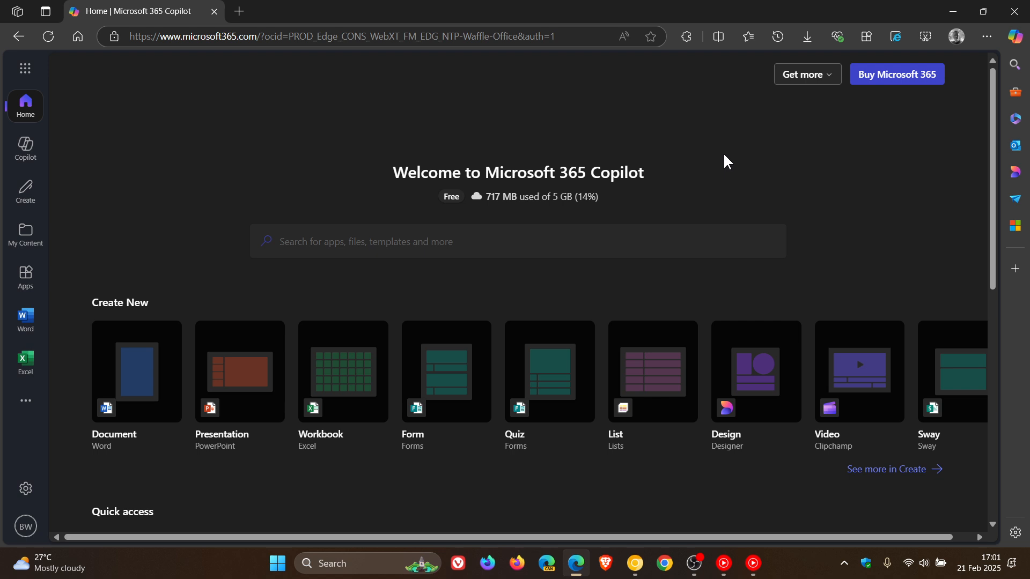
pyautogui.moveTo(796, 183)
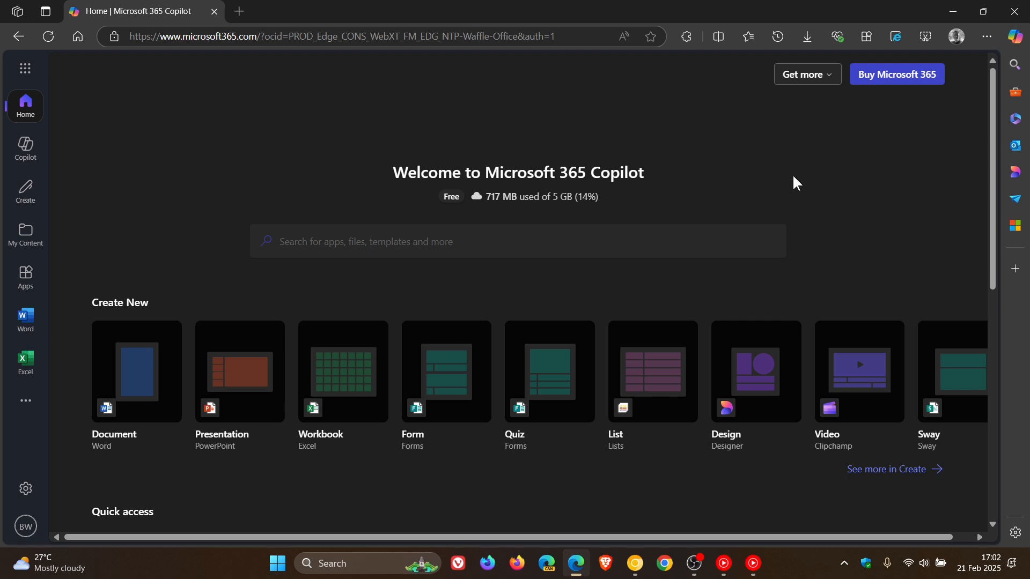
pyautogui.moveTo(669, 136)
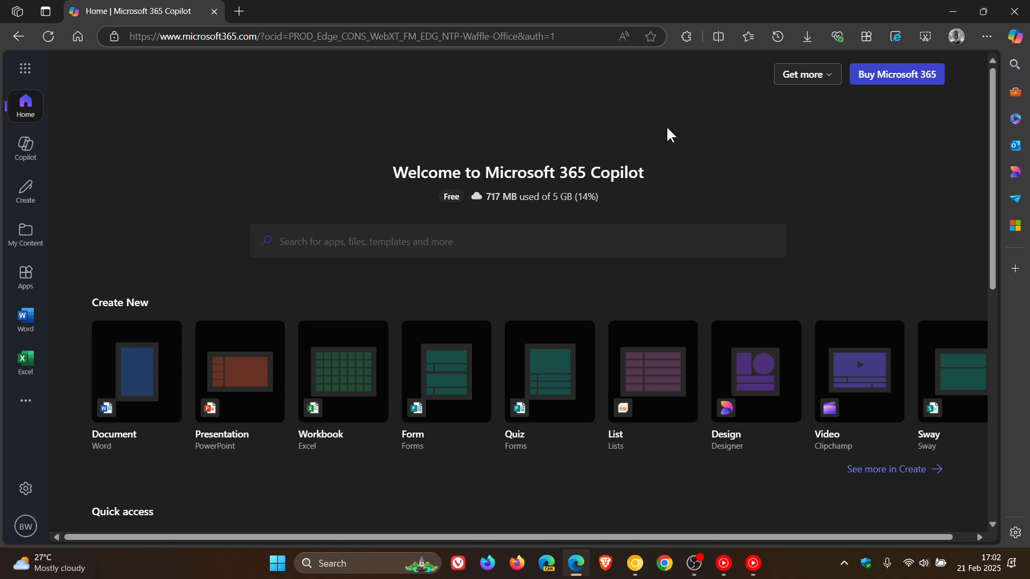
pyautogui.moveTo(696, 97)
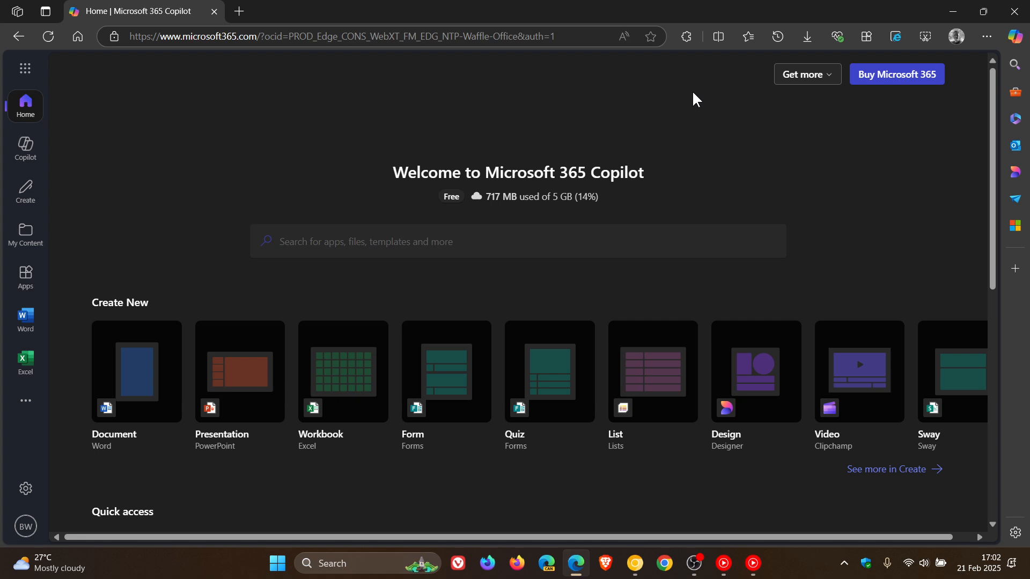
pyautogui.moveTo(686, 182)
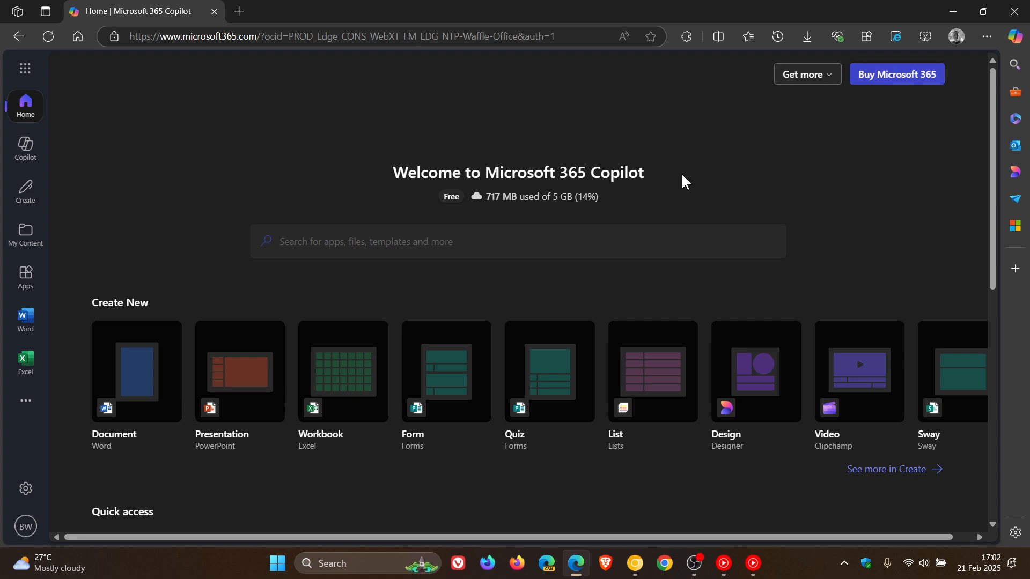
pyautogui.moveTo(697, 170)
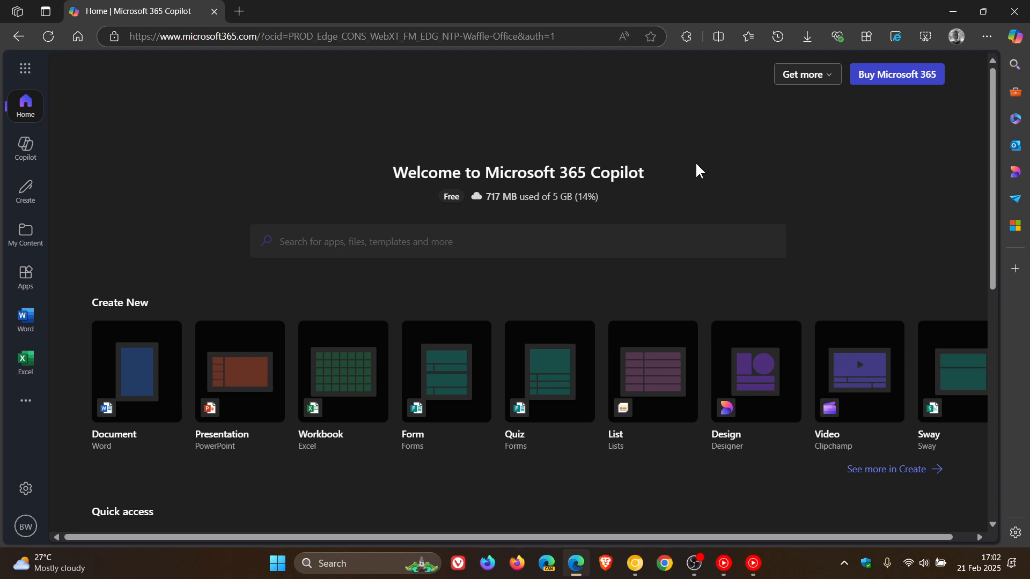
pyautogui.moveTo(726, 193)
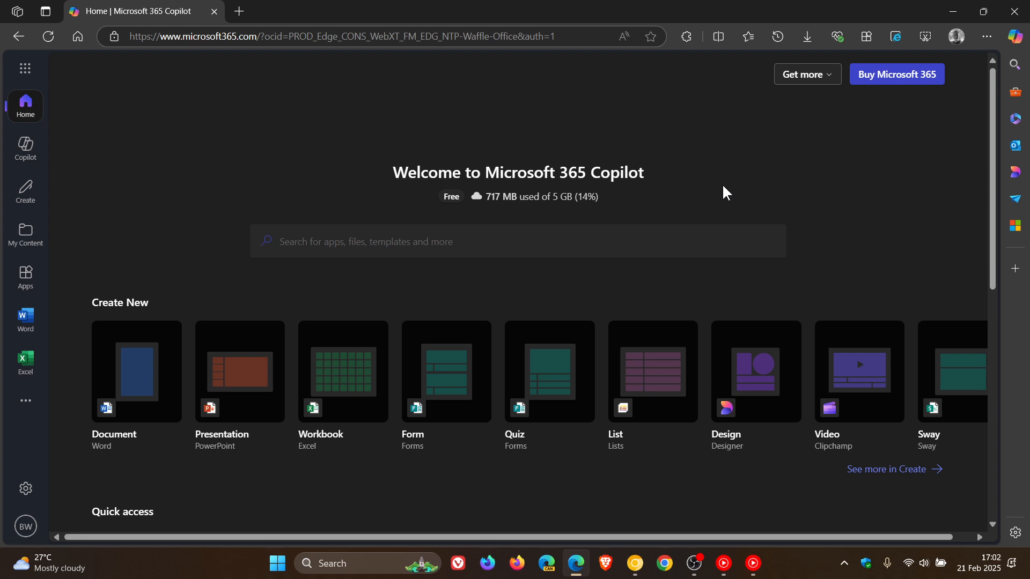
pyautogui.moveTo(634, 563)
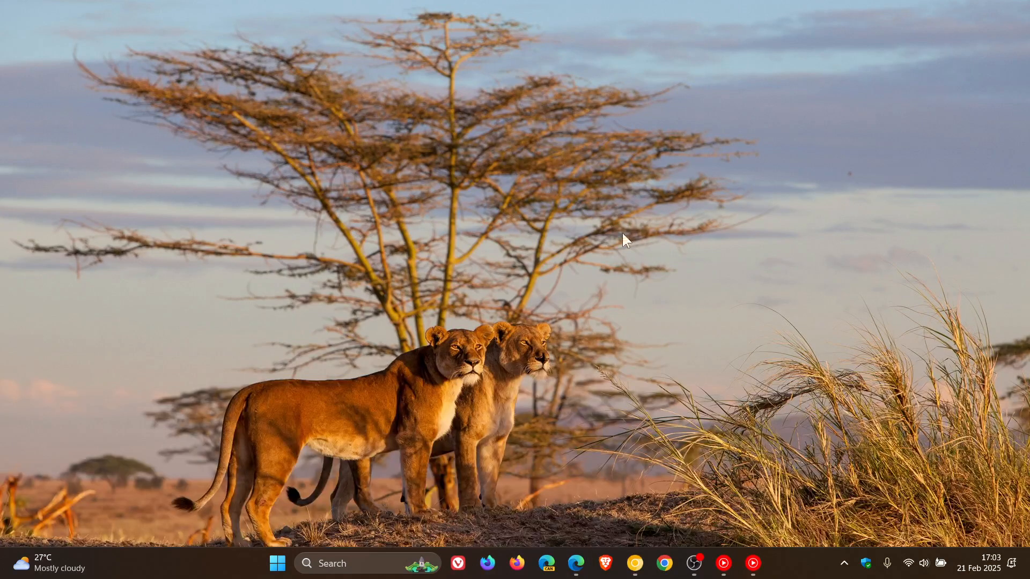
pyautogui.moveTo(731, 191)
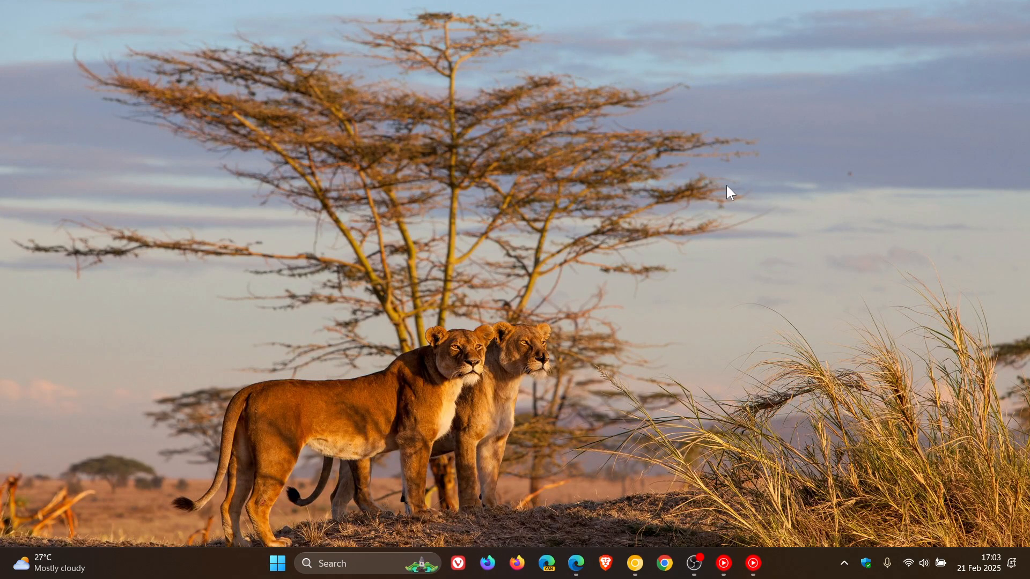